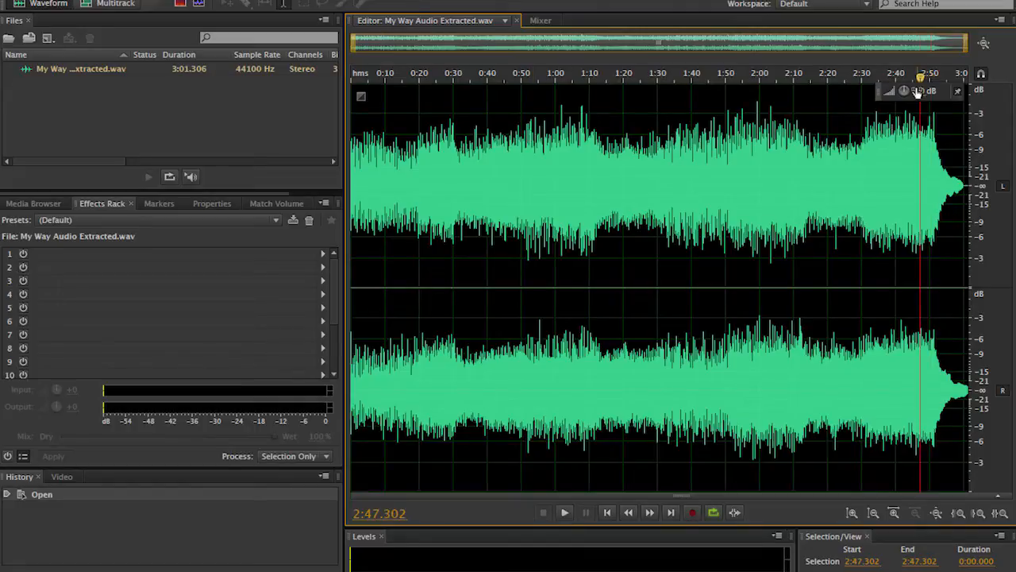
- Select the song's final ~12 seconds and bring up Stretch and Pitch (process)
left_click(565, 511)
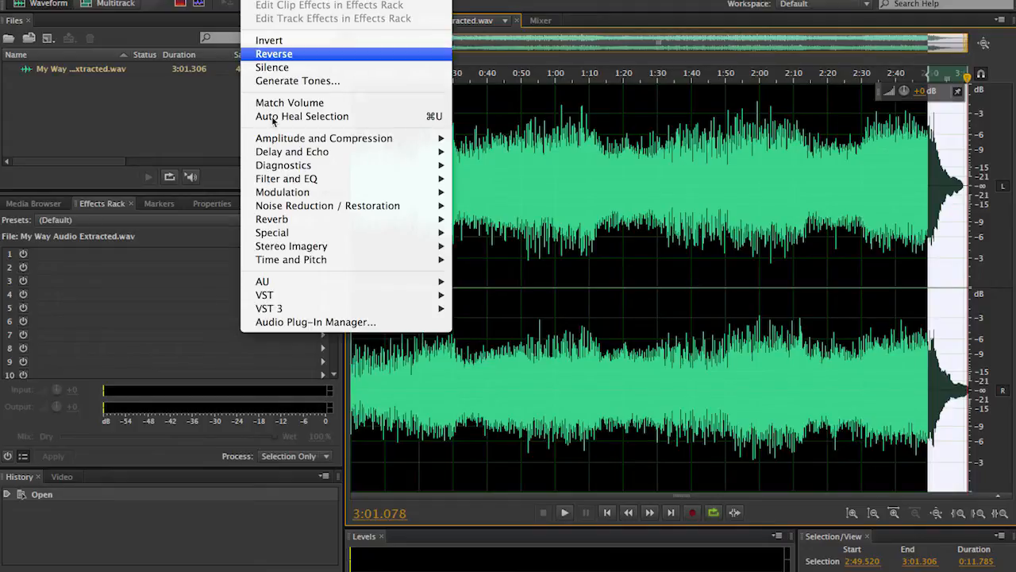
mouse_move(293, 261)
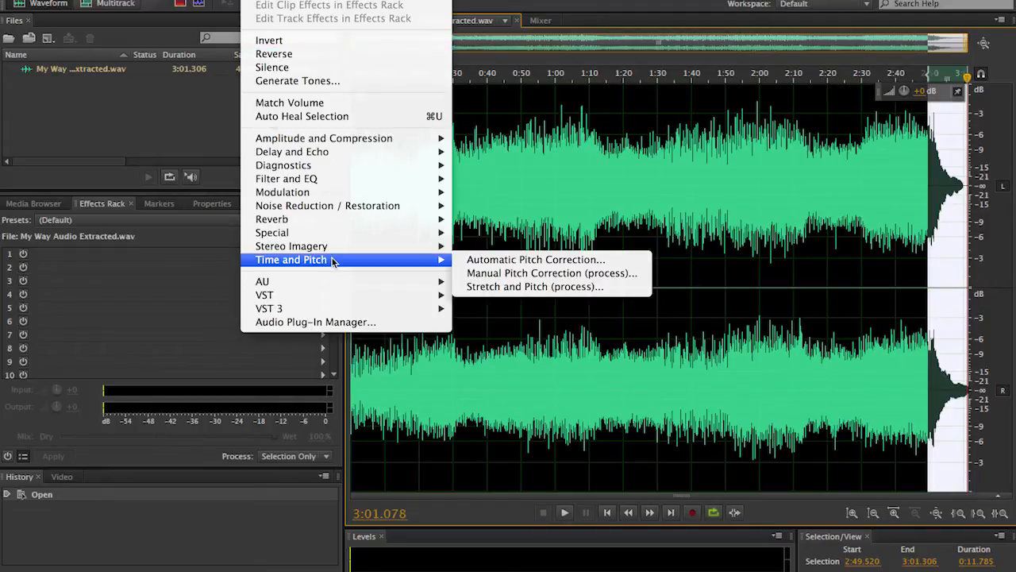
mouse_move(535, 286)
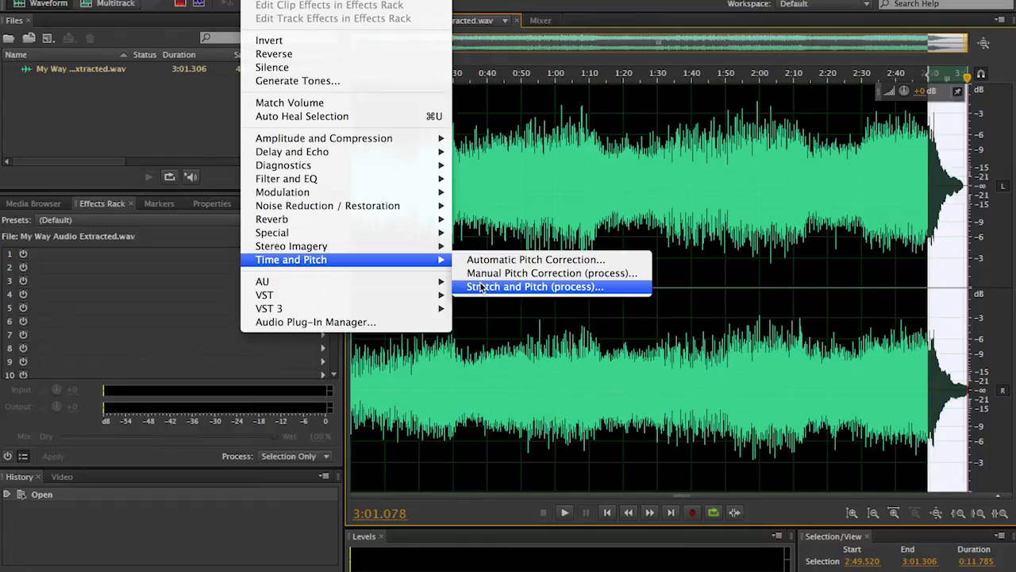
left_click(535, 286)
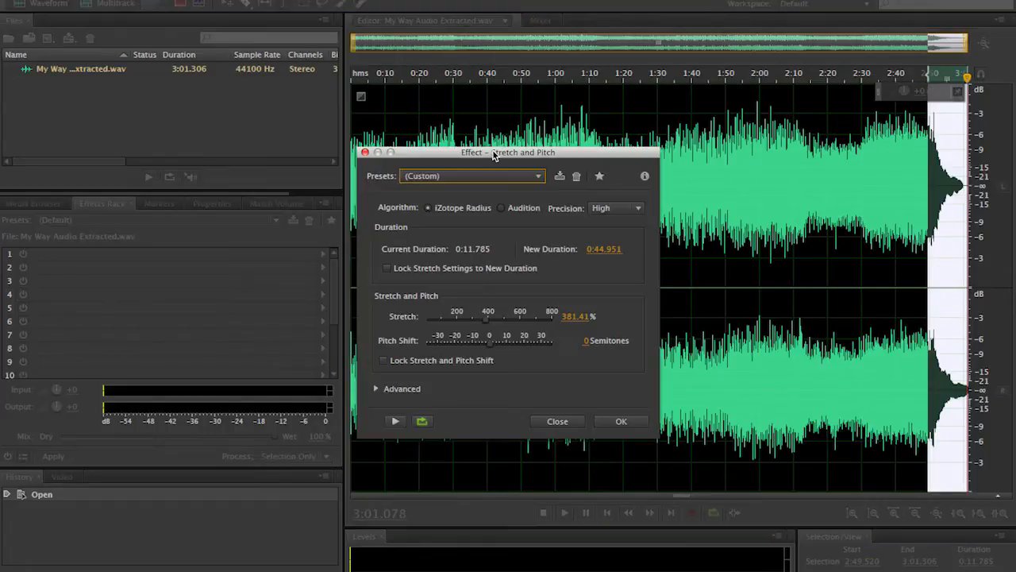
- Use the Audition algorithm with Pitch Shift chosen, moving the dialog up out of the way
left_click_drag(492, 153, 553, 89)
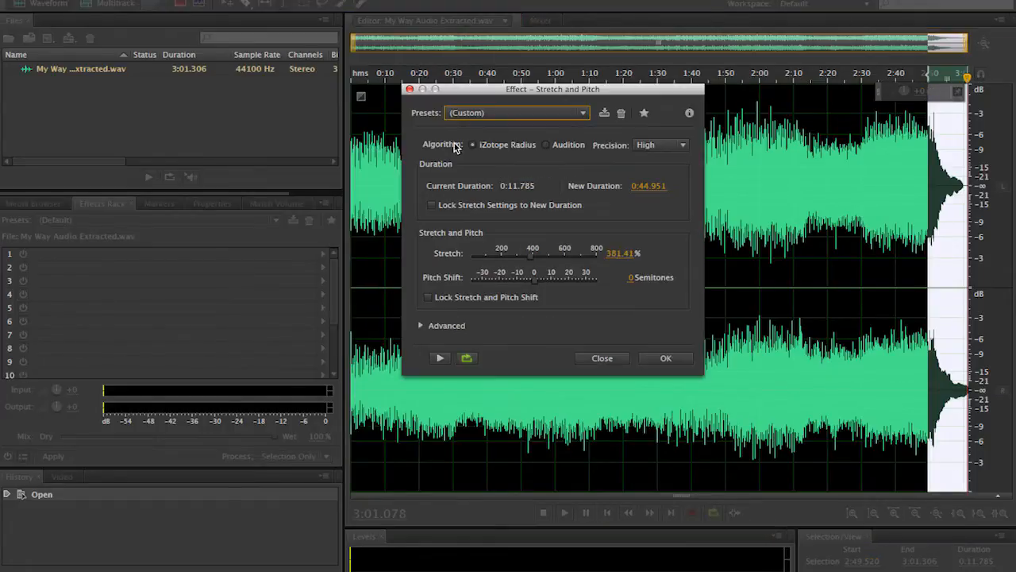
mouse_move(508, 156)
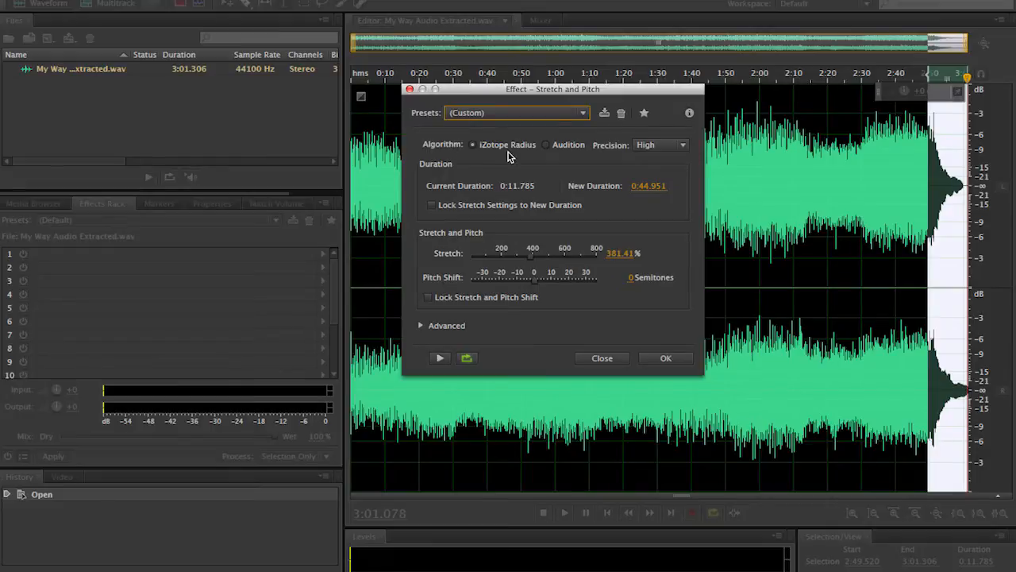
left_click(547, 144)
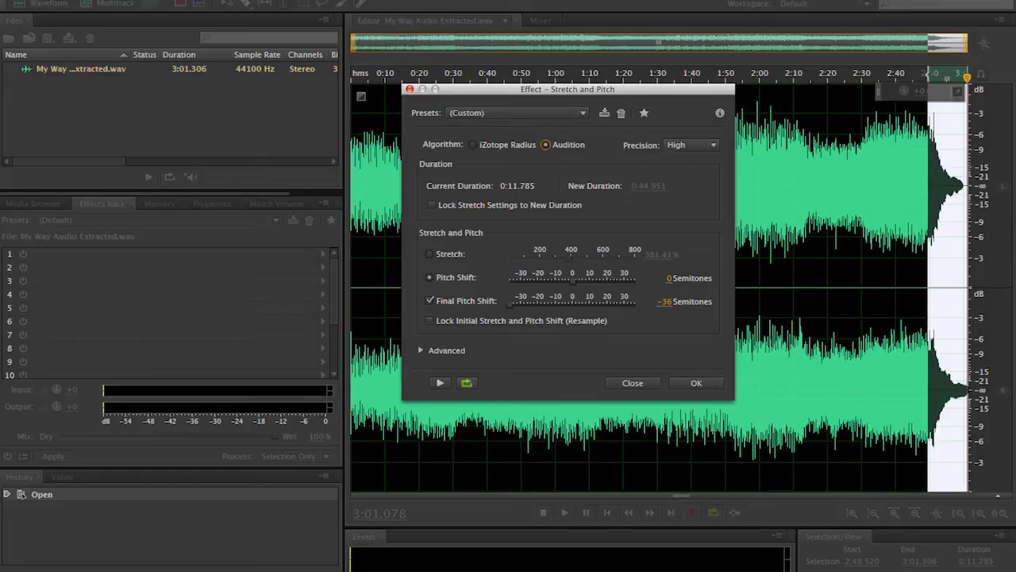
left_click_drag(568, 89, 565, 42)
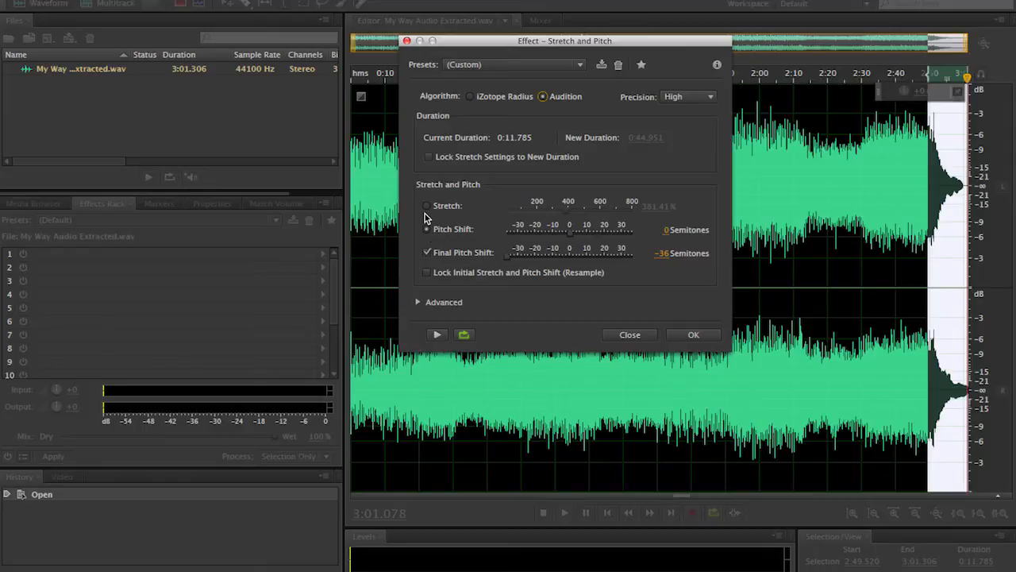
left_click(425, 205)
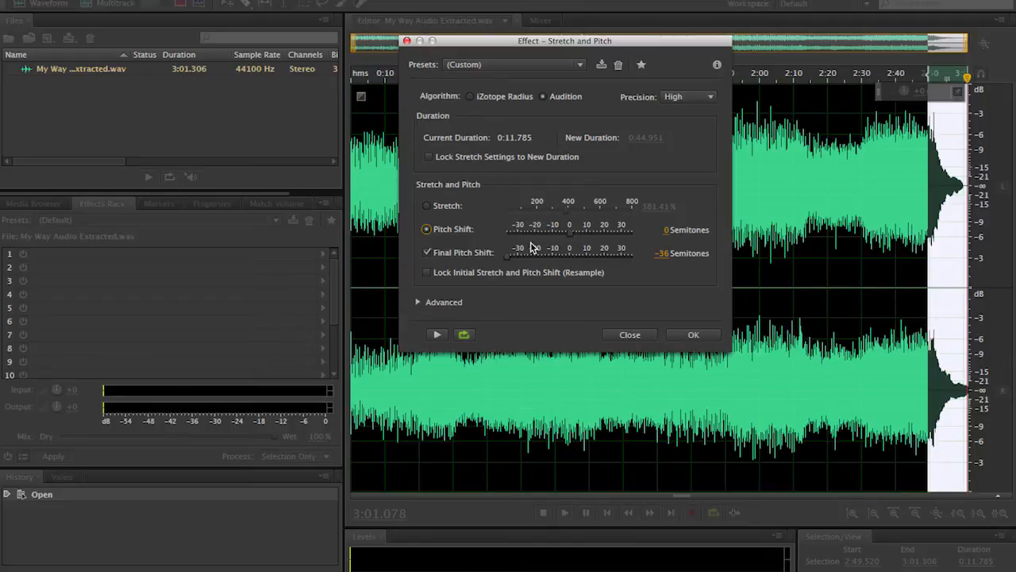
left_click_drag(516, 247, 570, 248)
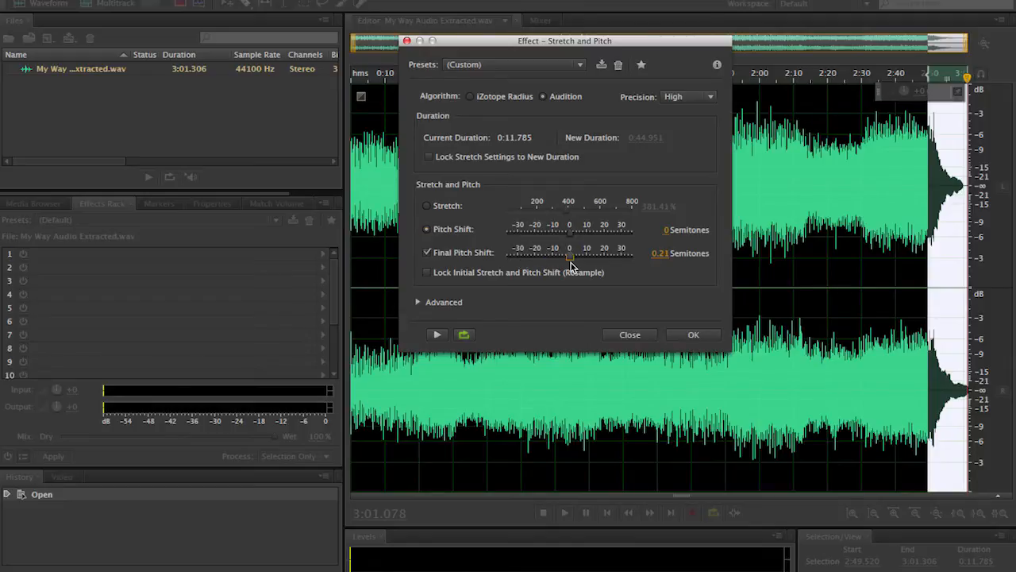
left_click_drag(572, 253, 568, 252)
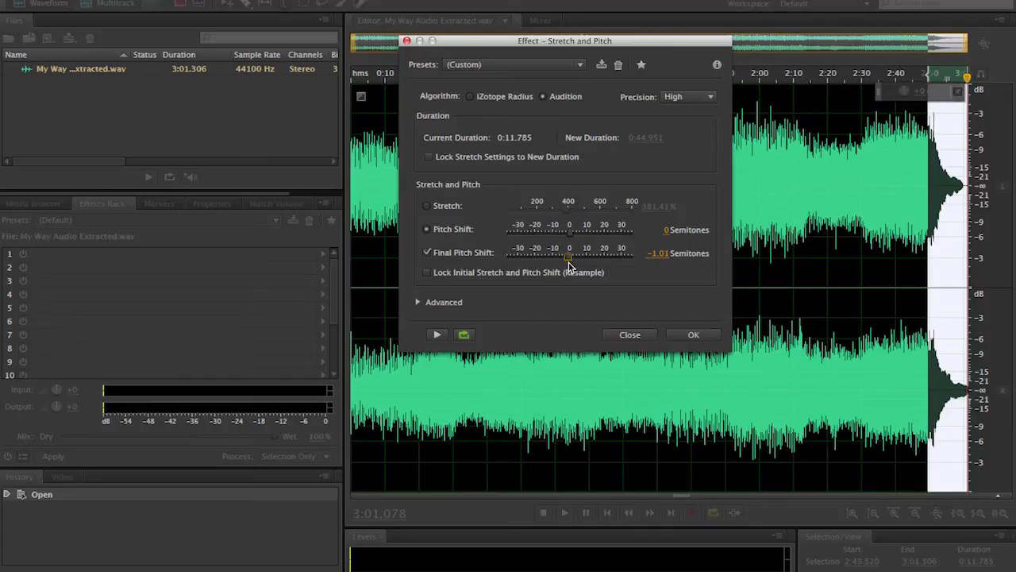
mouse_move(568, 267)
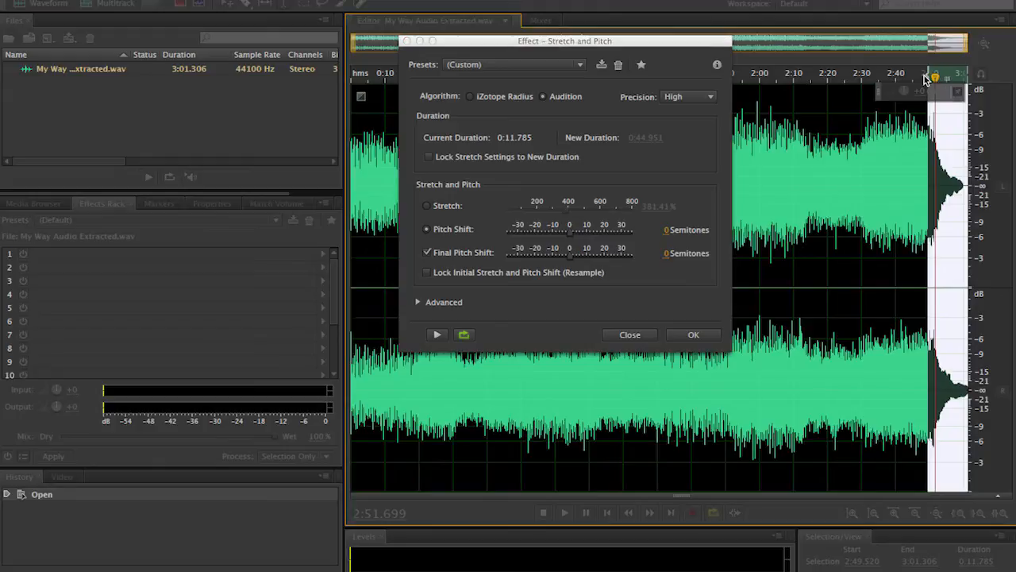
mouse_move(460, 318)
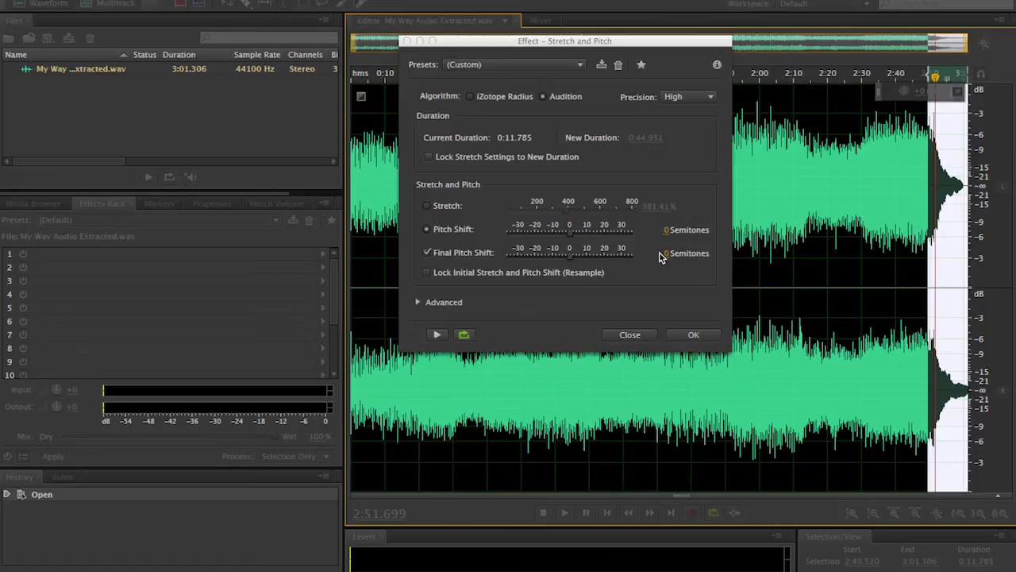
left_click_drag(569, 252, 548, 252)
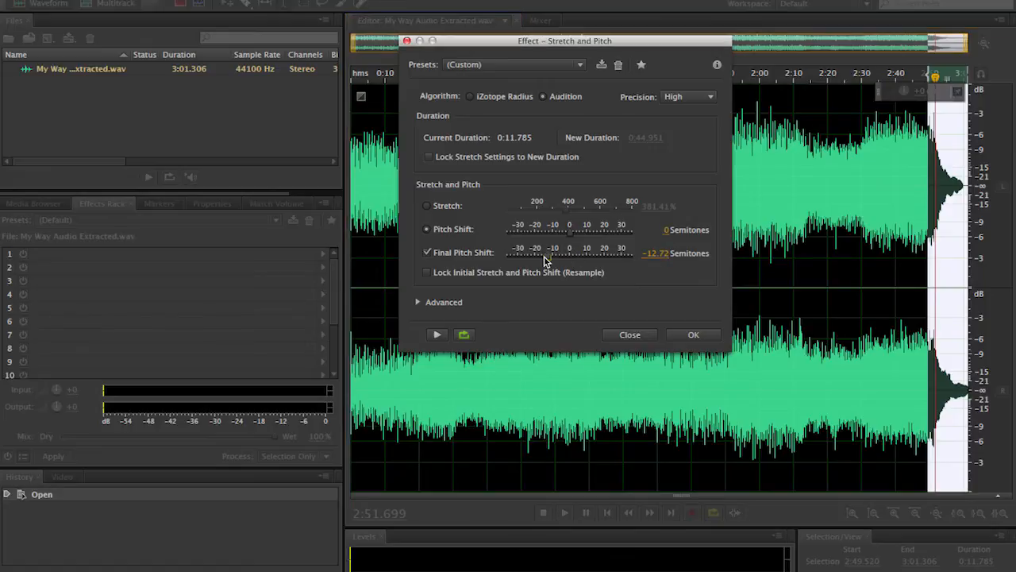
left_click_drag(544, 252, 521, 252)
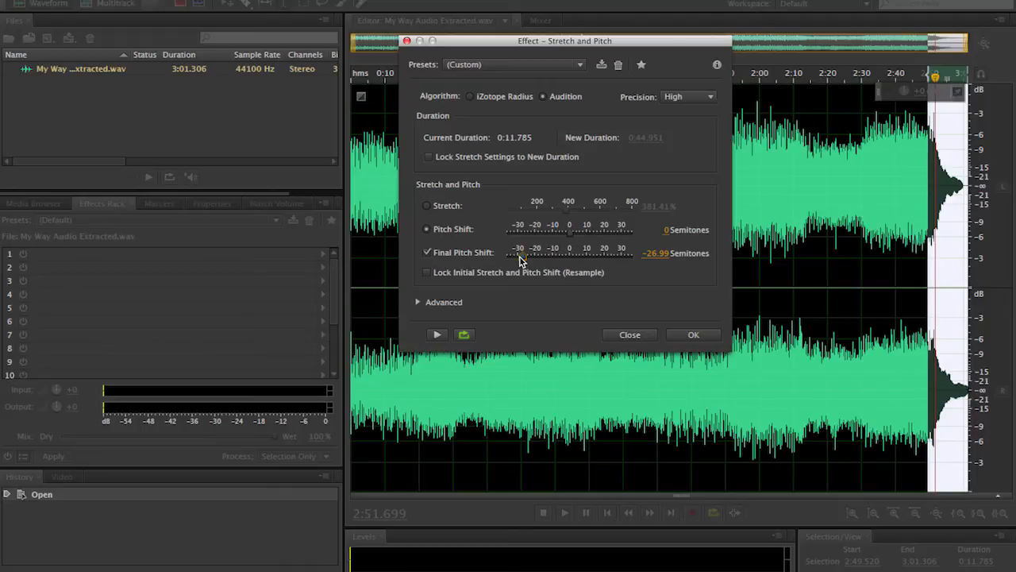
left_click_drag(521, 252, 537, 253)
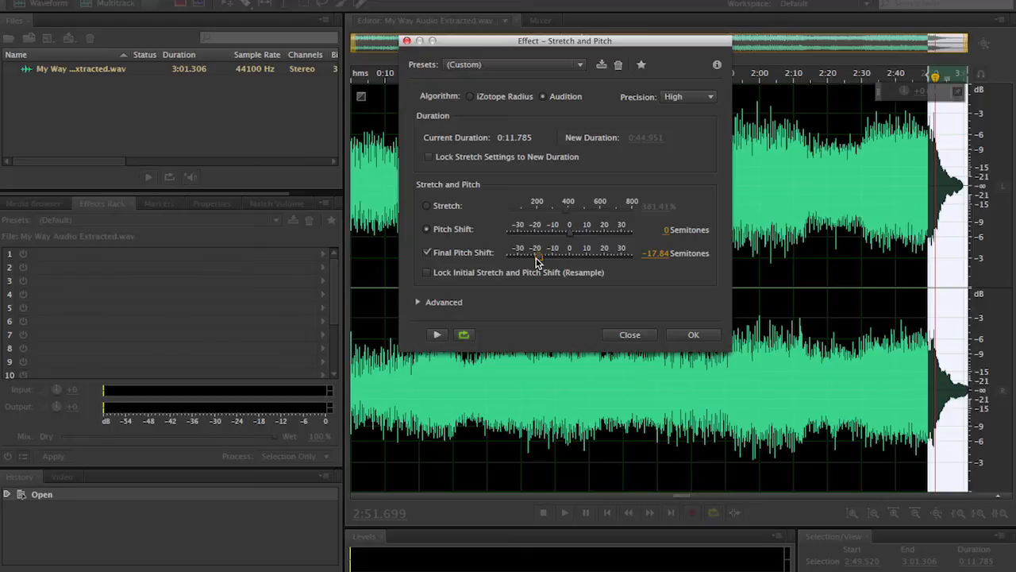
left_click_drag(539, 253, 506, 253)
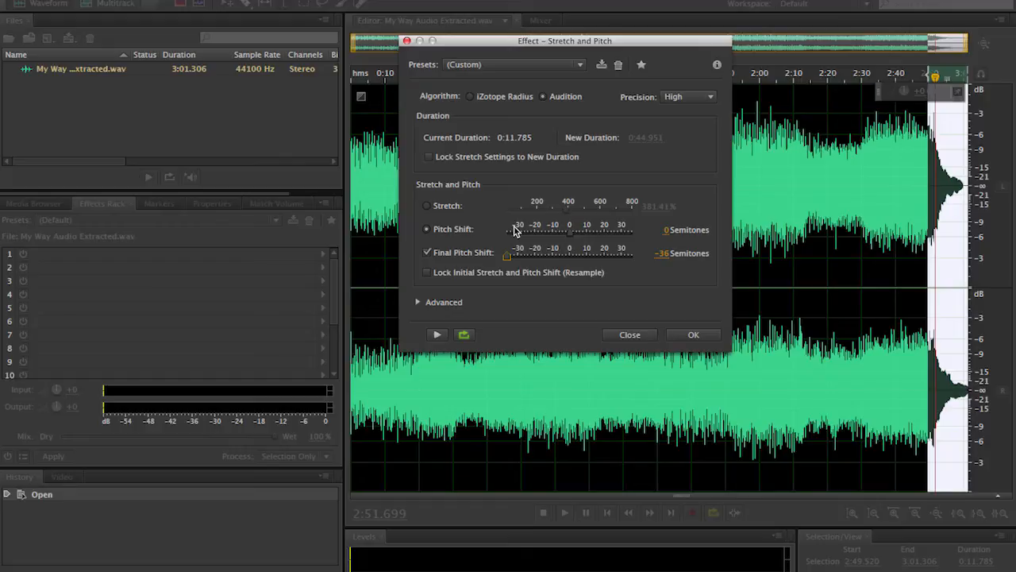
- Confirm the ending's pitch settings with OK, select the whole song and return to the Time and Pitch effects
left_click(437, 334)
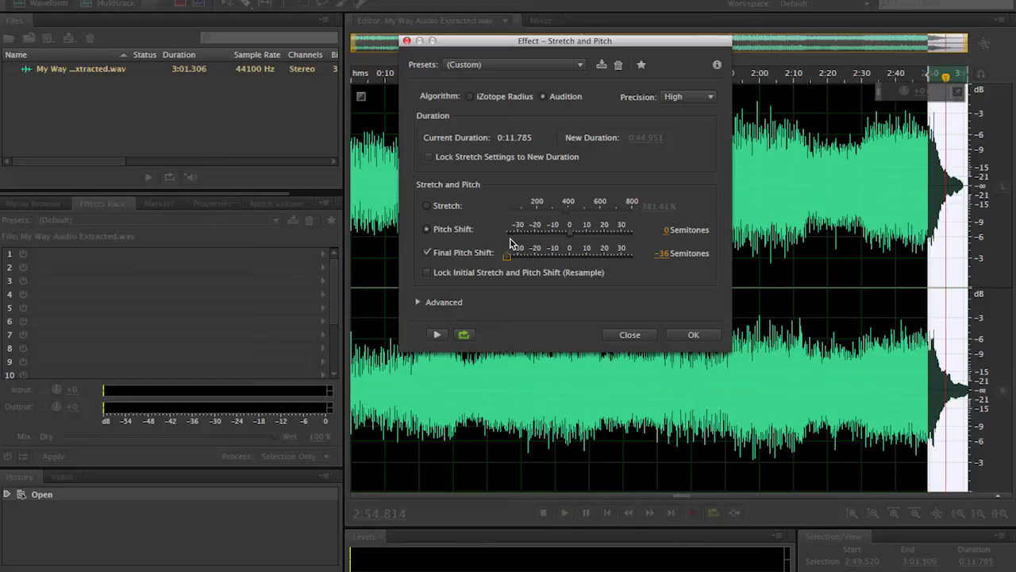
left_click(629, 334)
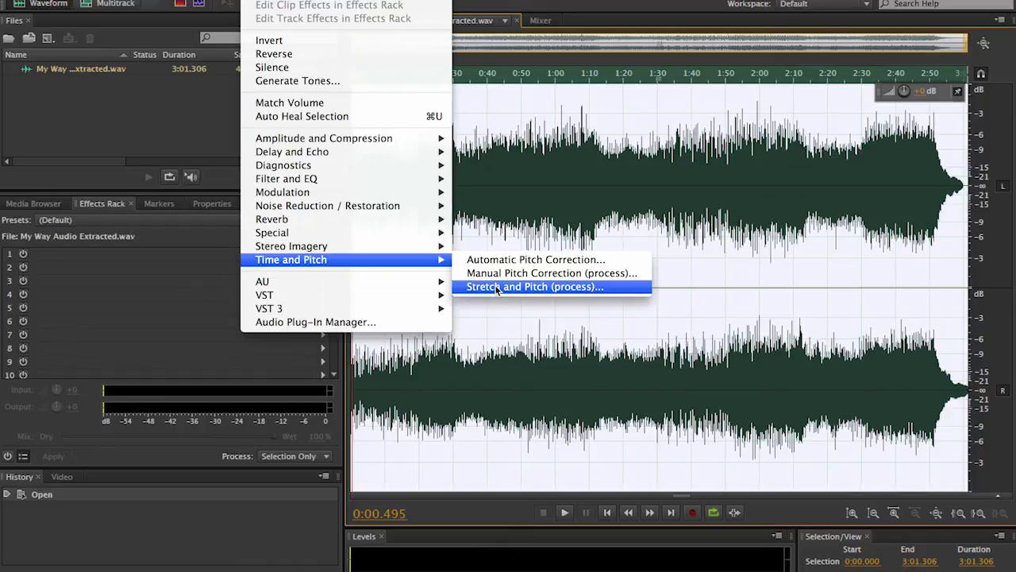
- Reopen Stretch and Pitch for the full song, then close it without applying
left_click(535, 285)
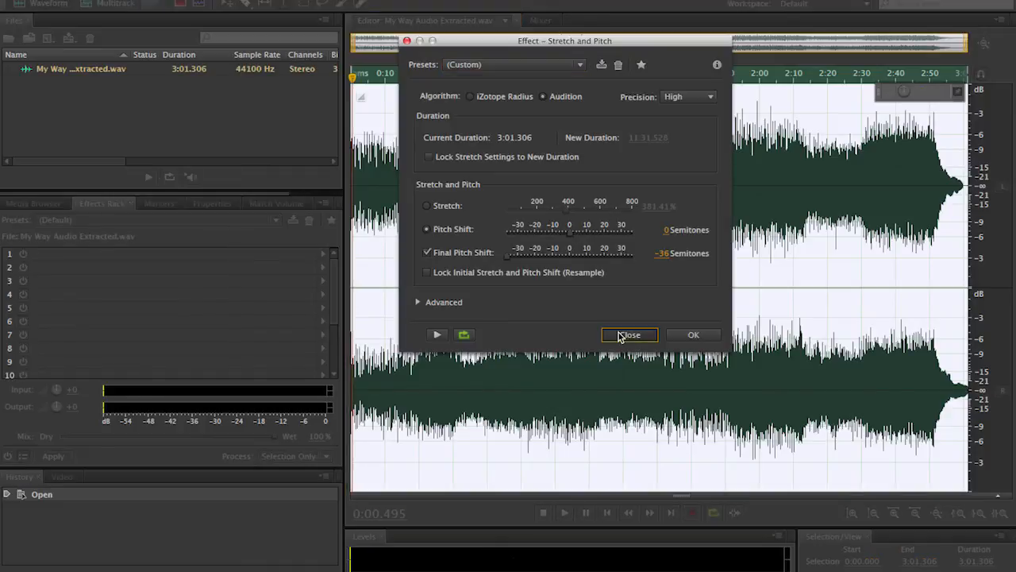
left_click(629, 333)
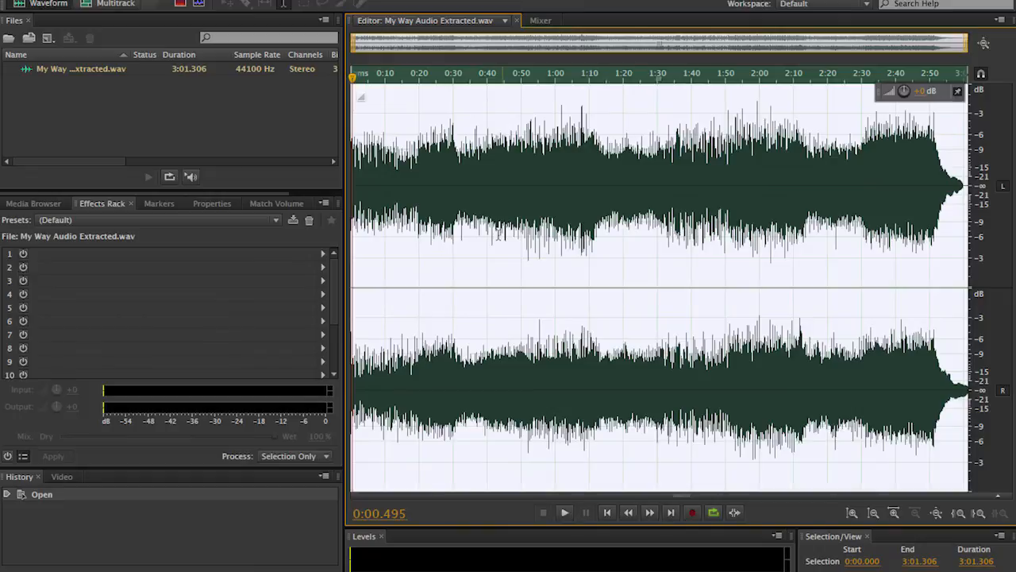